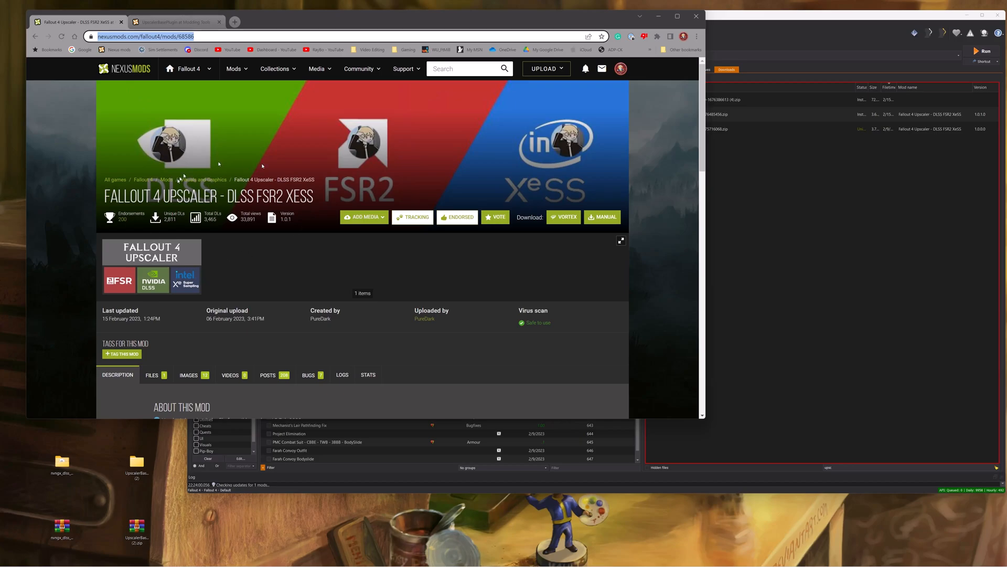
{"action": "mouse_move", "coordinate": [186, 244]}
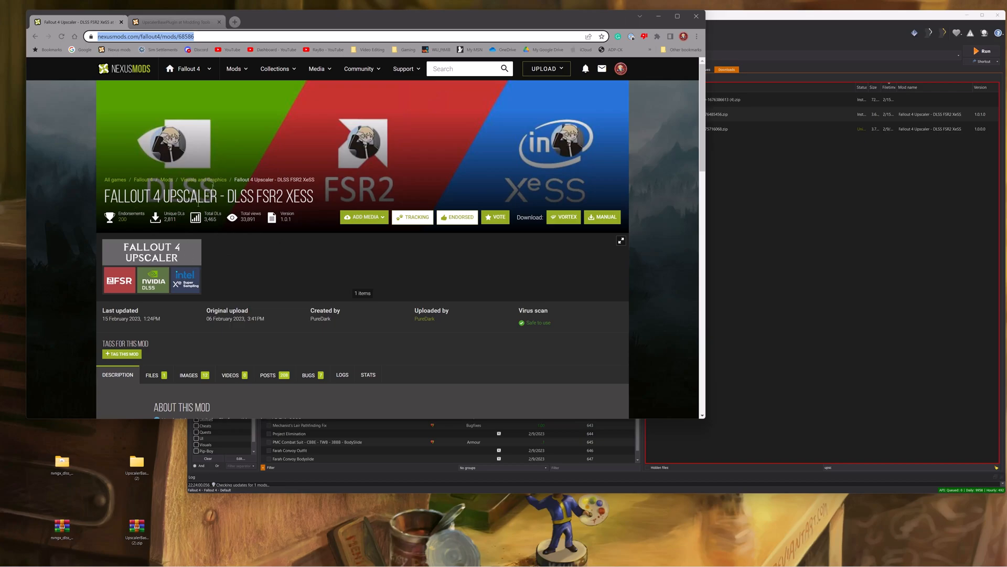
Show the UpscalerBasePlugin page and scroll to its DLSS/FSR2/XeSS download links.
{"action": "left_click", "coordinate": [173, 22]}
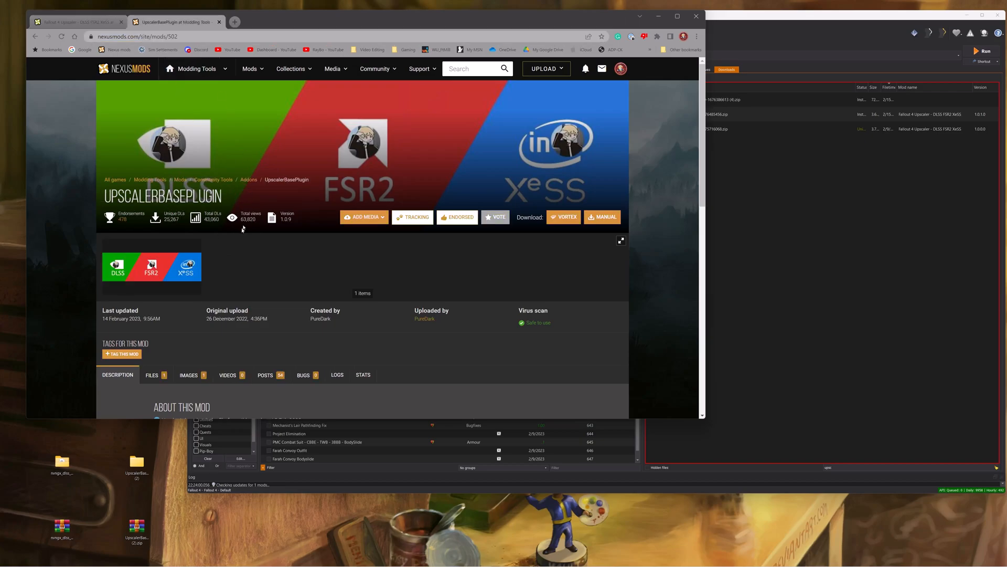
{"action": "mouse_move", "coordinate": [253, 290]}
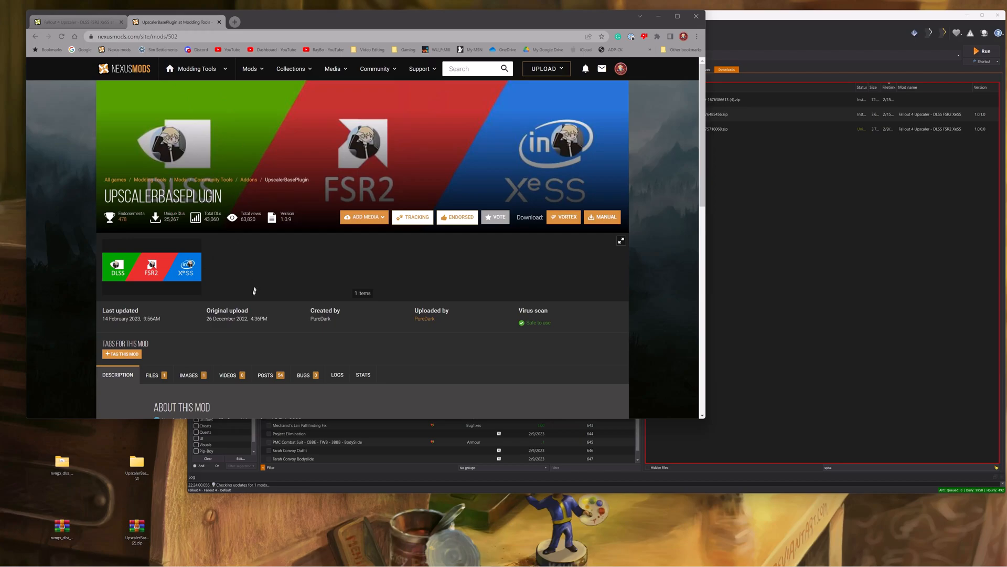
{"action": "scroll", "scroll_direction": "down", "scroll_amount": 3}
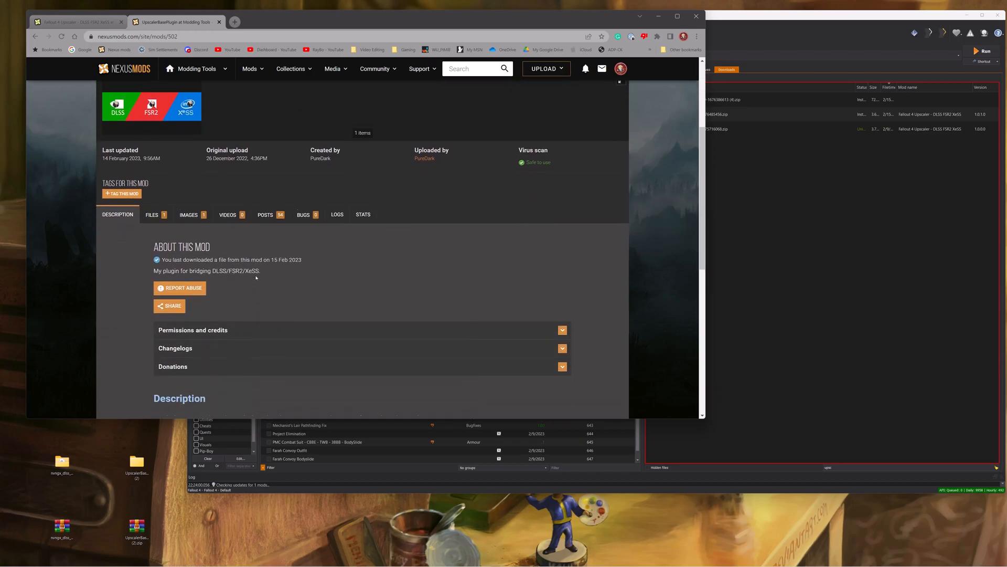
{"action": "scroll", "scroll_direction": "down", "scroll_amount": 3}
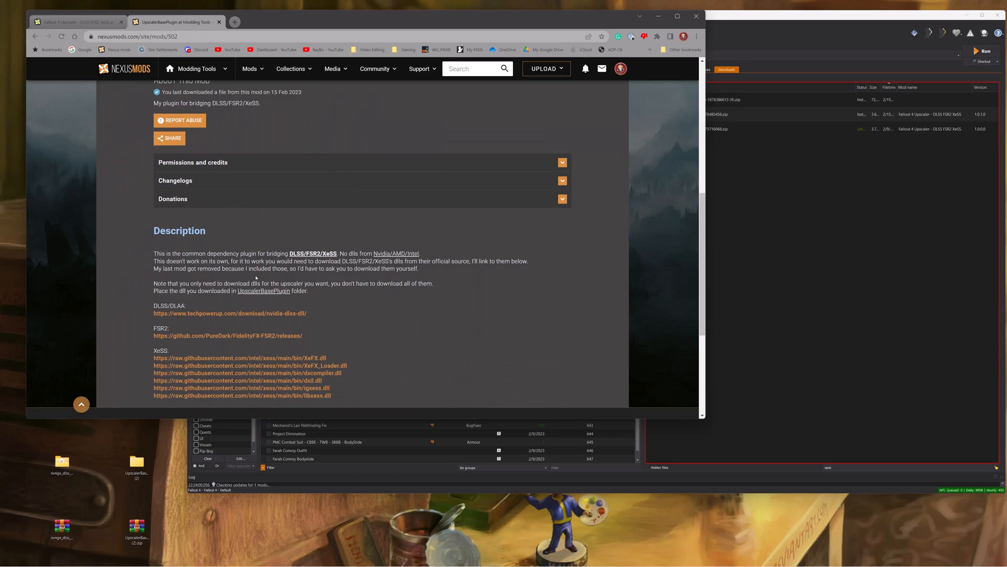
{"action": "scroll", "scroll_direction": "down", "scroll_amount": 3}
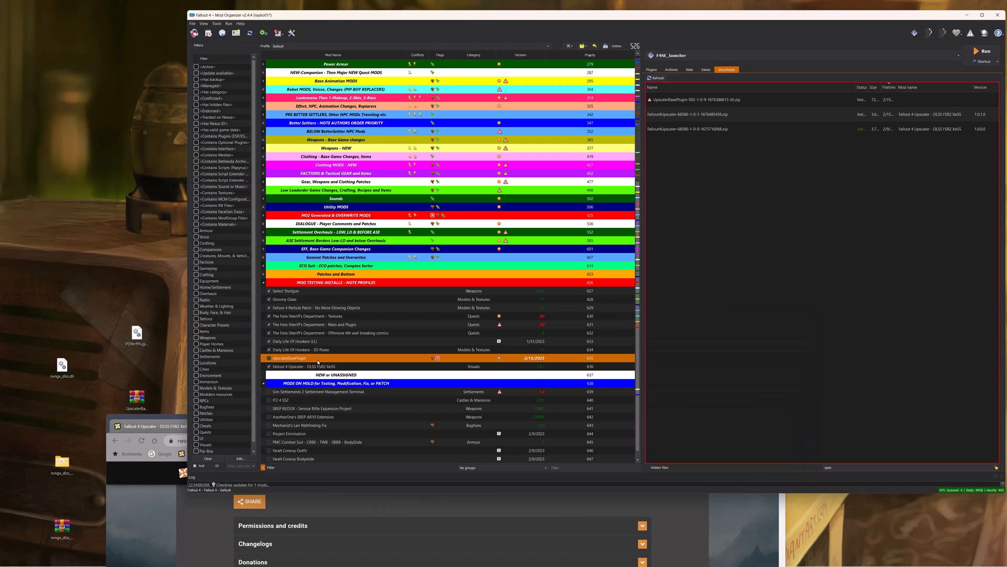
Remove the UpscalerBasePlugin mod from the mod list, confirming with Yes.
{"action": "right_click", "coordinate": [289, 358]}
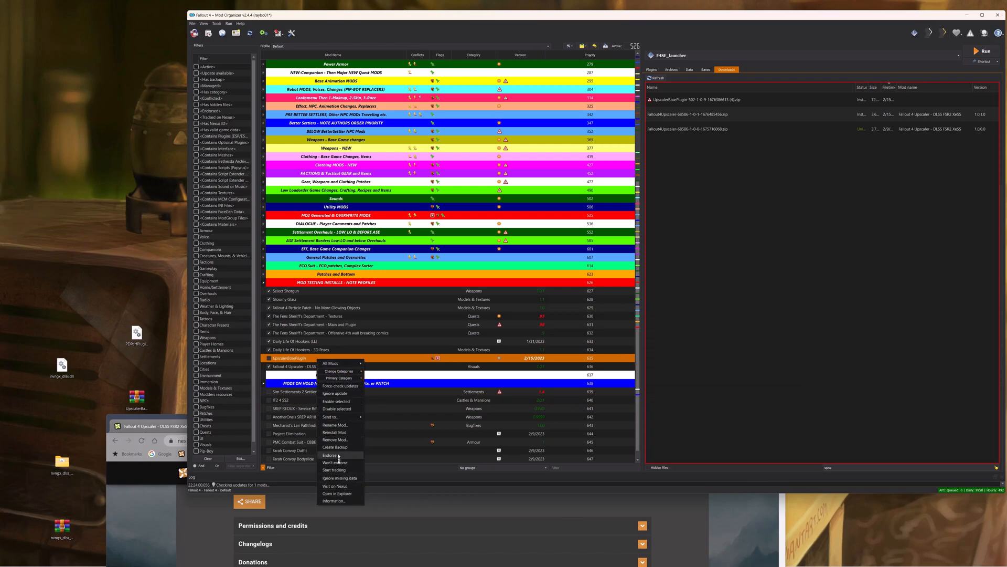
{"action": "left_click", "coordinate": [335, 440]}
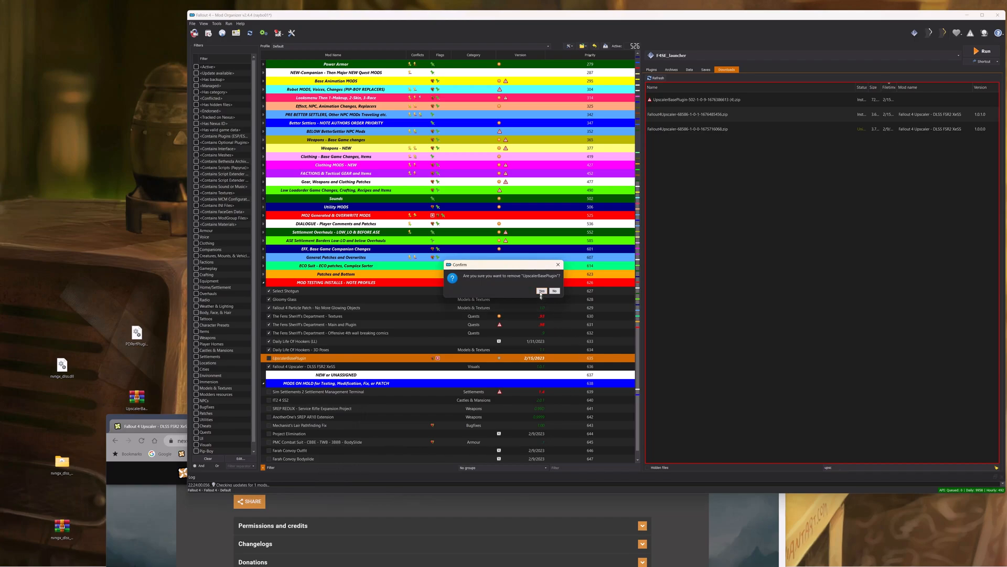
{"action": "left_click", "coordinate": [541, 290]}
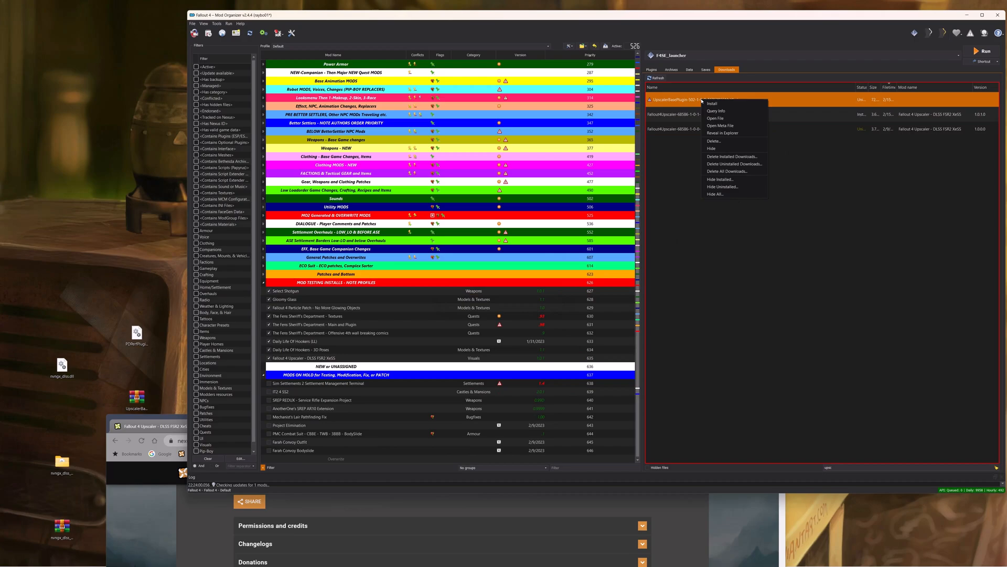
Install the downloaded UpscalerBasePlugin archive, accepting the default mod name.
{"action": "left_click", "coordinate": [712, 104]}
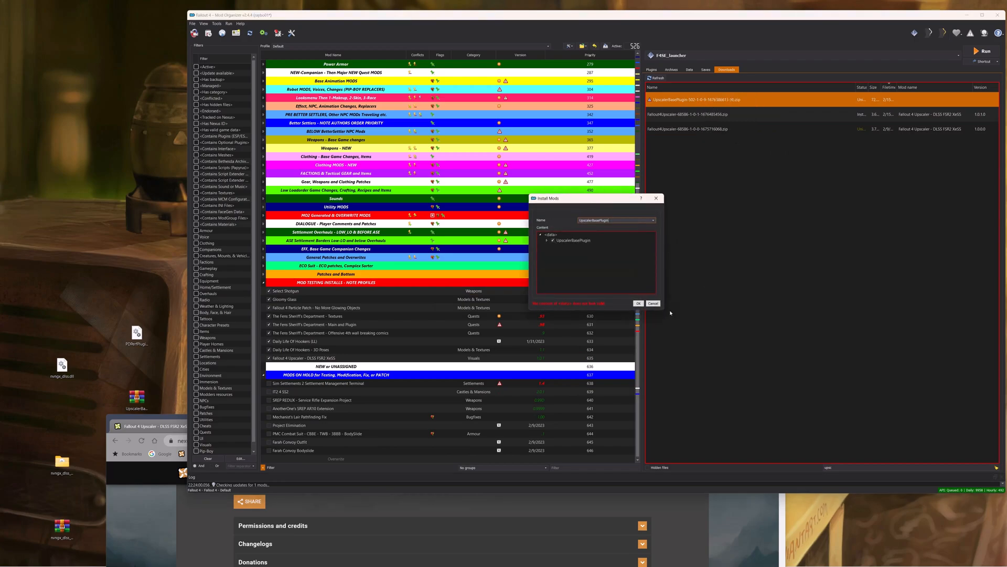
{"action": "mouse_move", "coordinate": [630, 310]}
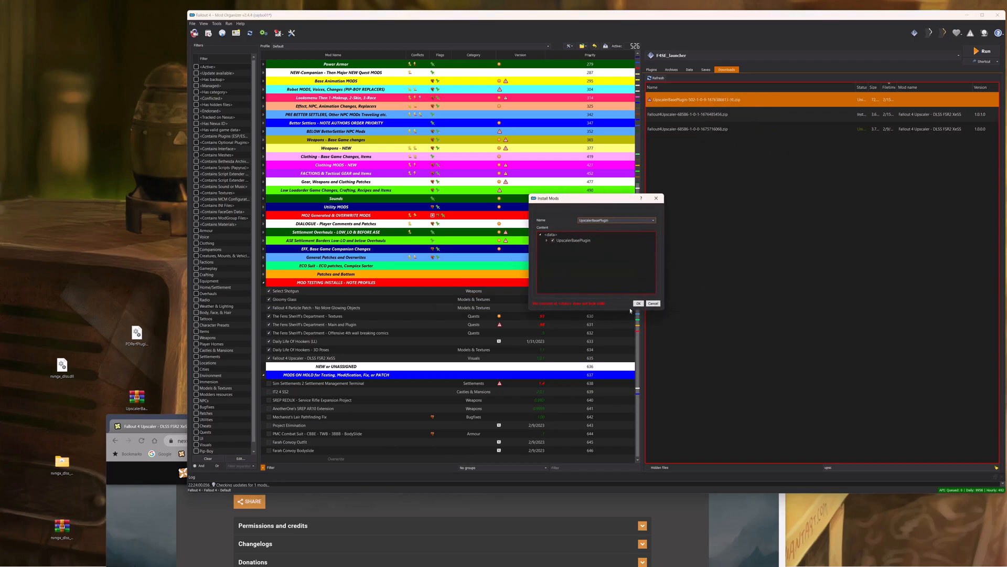
{"action": "left_click", "coordinate": [638, 303]}
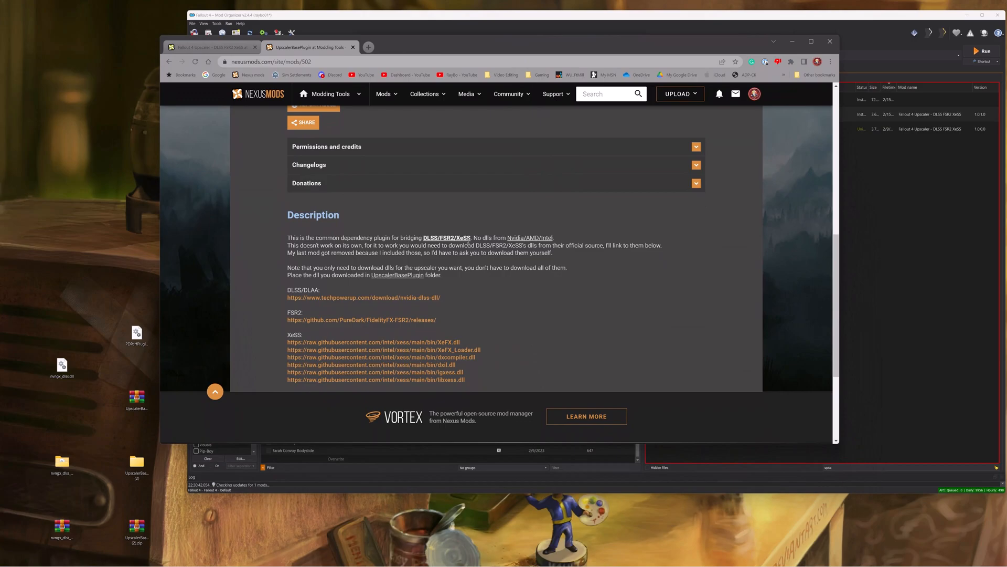
{"action": "mouse_move", "coordinate": [363, 297]}
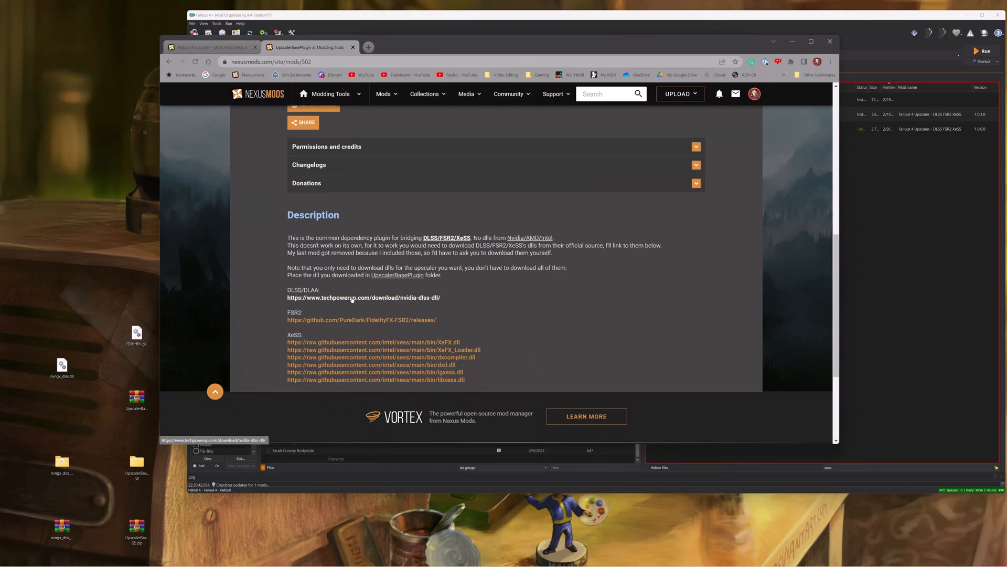
Visit TechPowerUp's NVIDIA DLSS DLL download page, then return to the plugin page.
{"action": "left_click", "coordinate": [364, 297]}
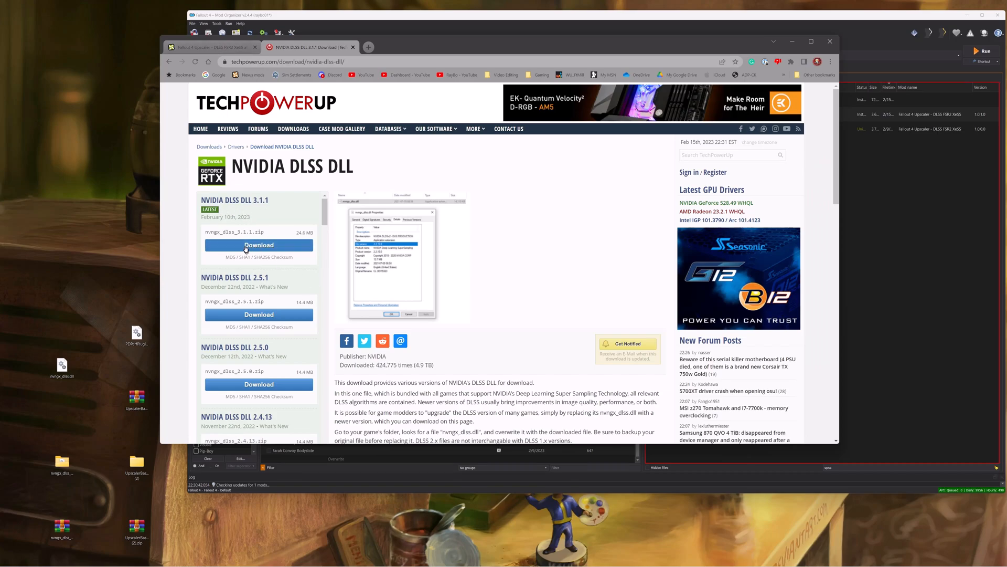
{"action": "mouse_move", "coordinate": [77, 492]}
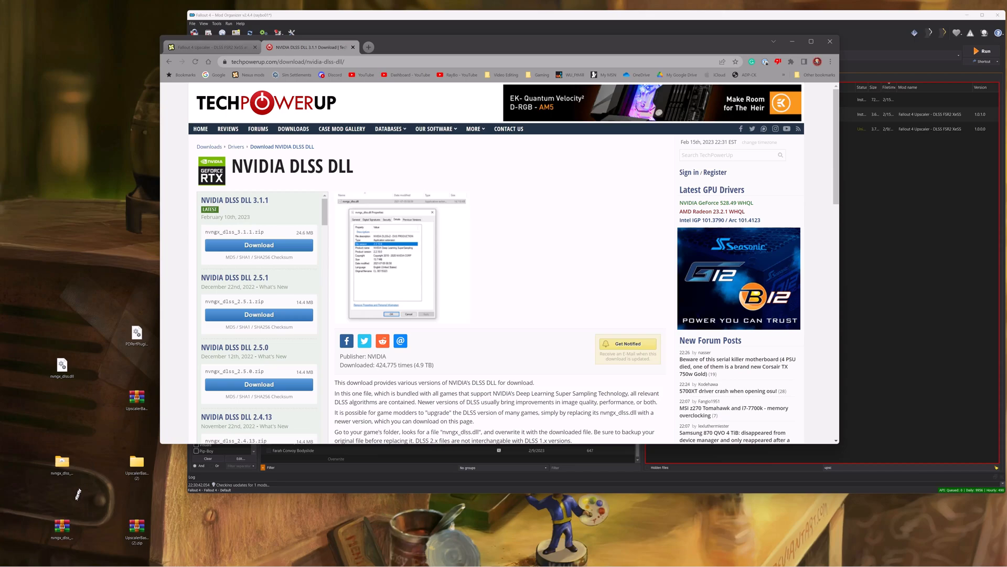
{"action": "left_click", "coordinate": [62, 463]}
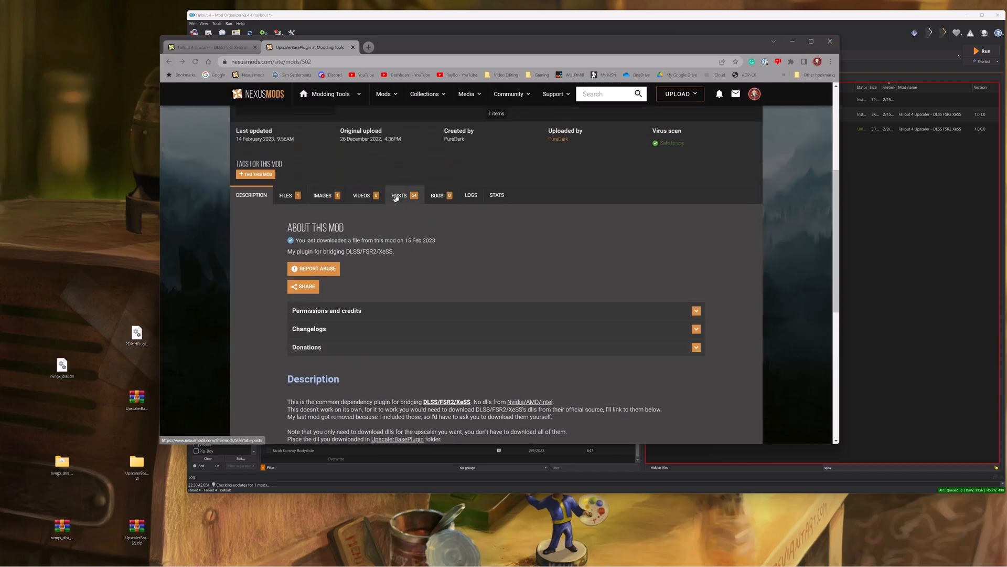
Show the UpscalerBasePlugin Posts tab with the community installation guide.
{"action": "left_click", "coordinate": [399, 195]}
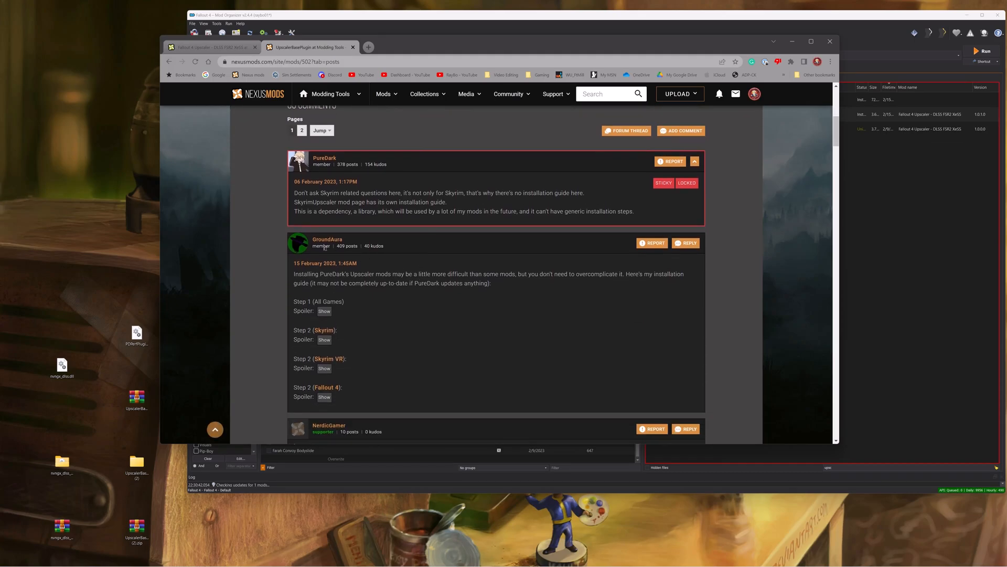
{"action": "mouse_move", "coordinate": [401, 300]}
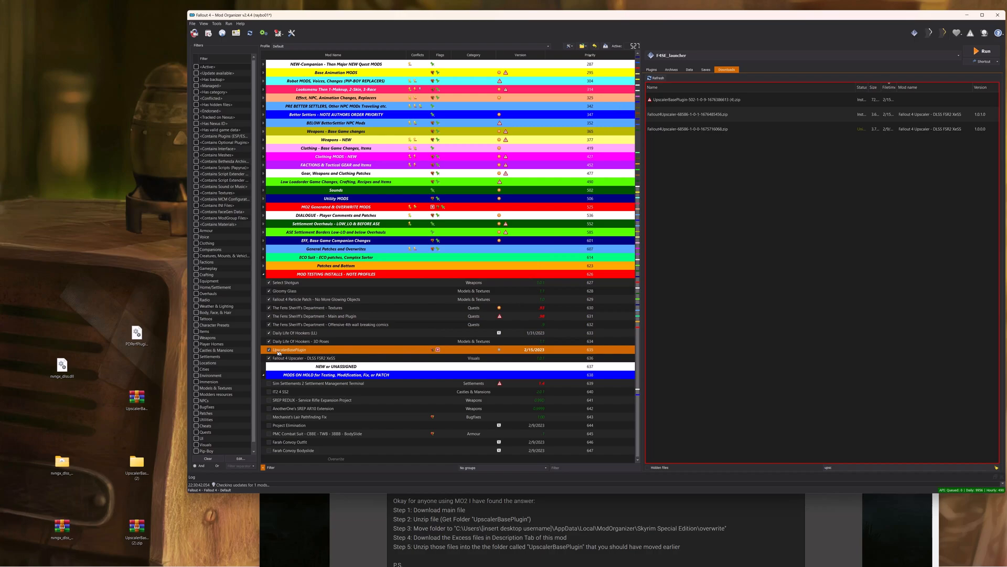
Open the UpscalerBasePlugin mod folder in File Explorer from its context menu.
{"action": "right_click", "coordinate": [289, 349]}
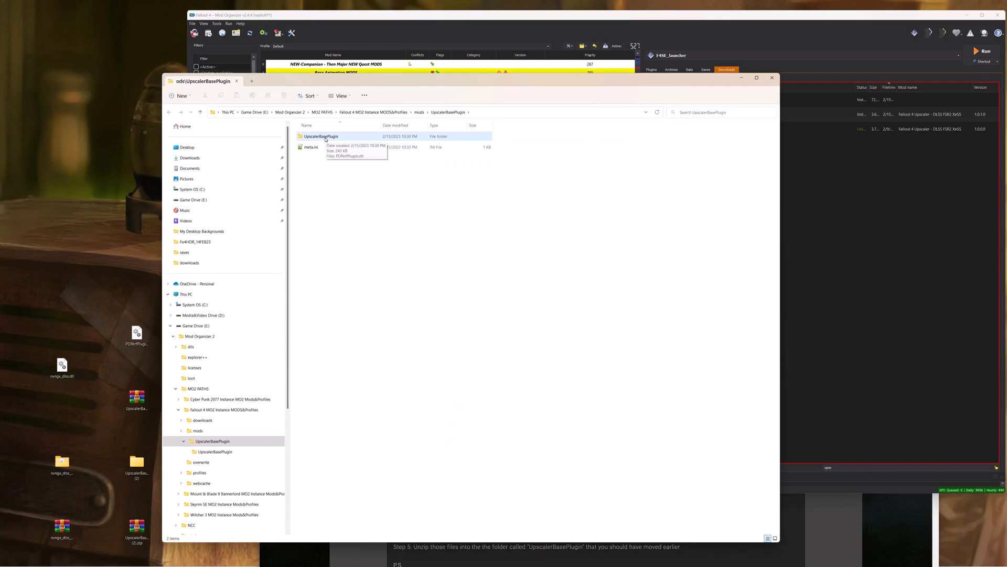
Drag nvngx_dlss.dll into the inner UpscalerBasePlugin folder beside PDPerfPlugin.dll.
{"action": "left_click", "coordinate": [321, 136]}
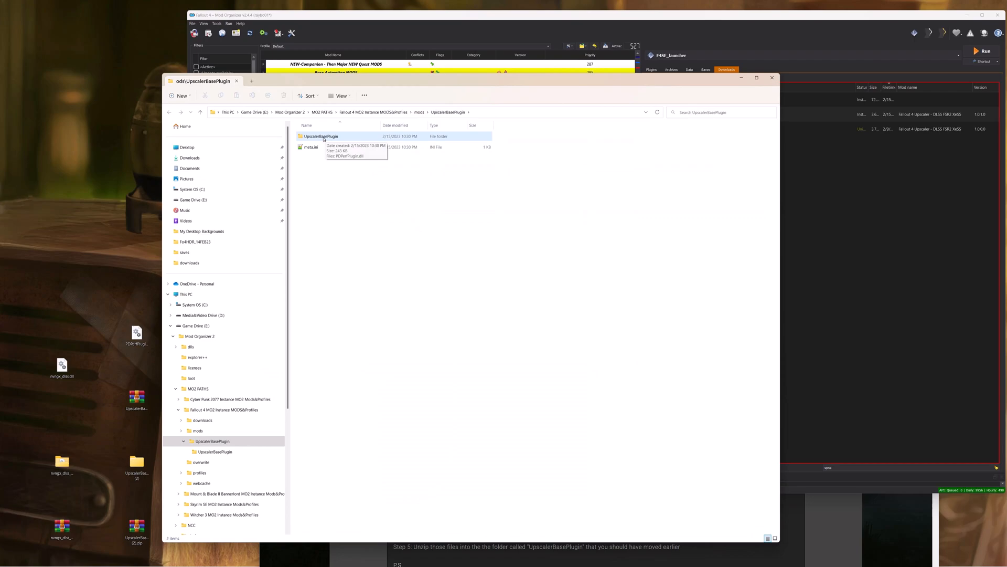
{"action": "double_click", "coordinate": [321, 136]}
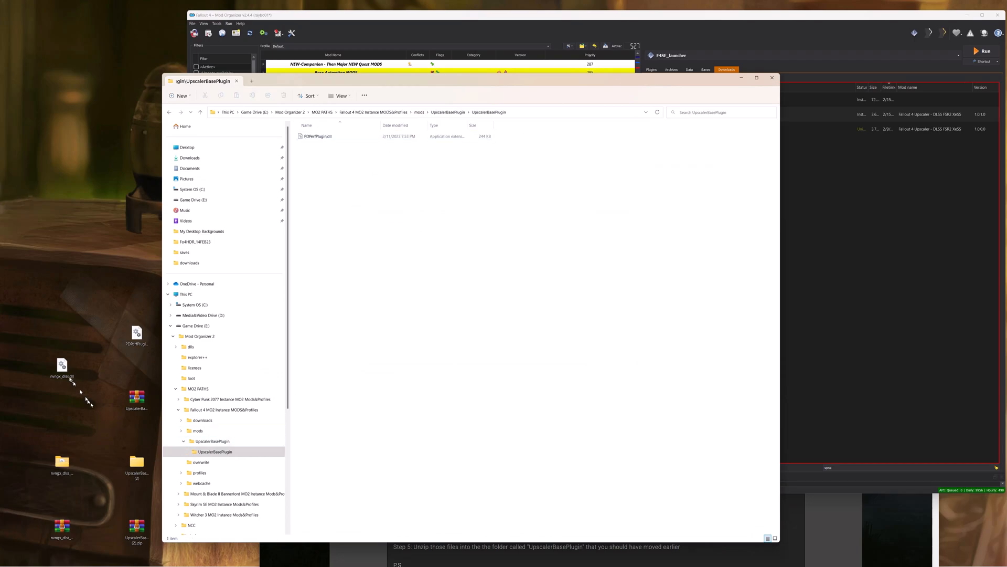
{"action": "left_click_drag", "start_coordinate": [62, 365], "coordinate": [529, 289]}
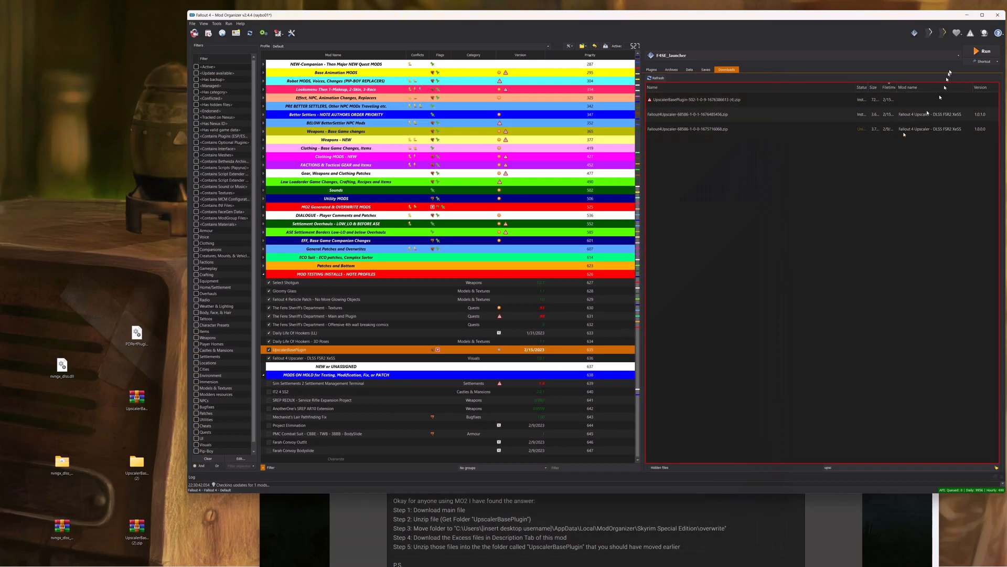
{"action": "mouse_move", "coordinate": [984, 51]}
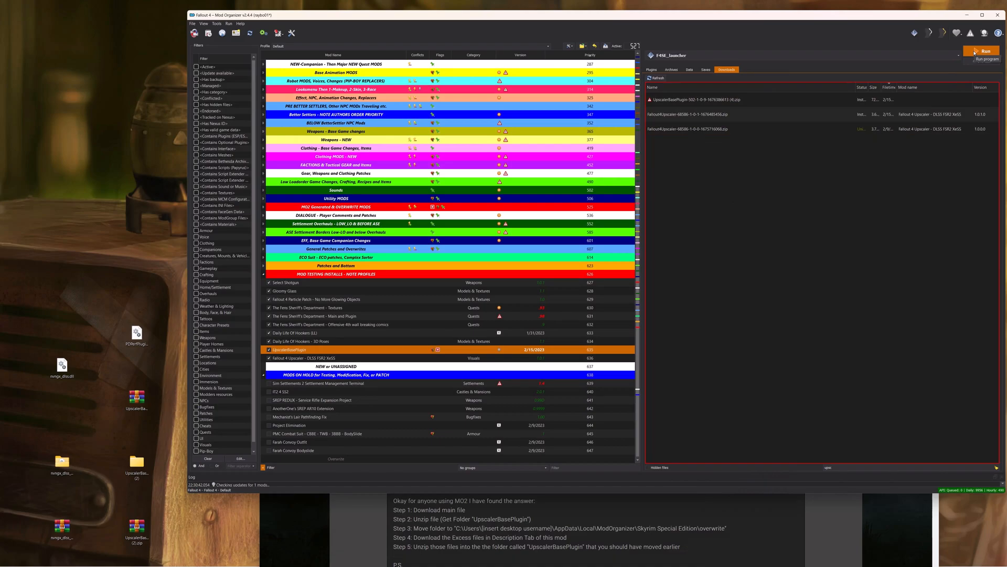
Launch Fallout 4 through F4SE with the installed mods.
{"action": "left_click", "coordinate": [982, 51]}
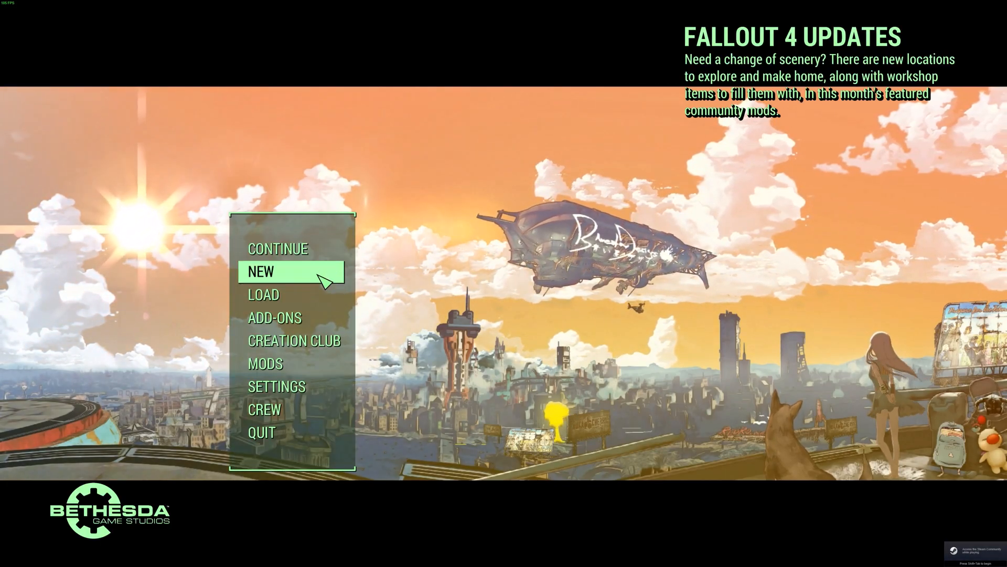
Load a saved game from the Fallout 4 main menu.
{"action": "left_click", "coordinate": [263, 295]}
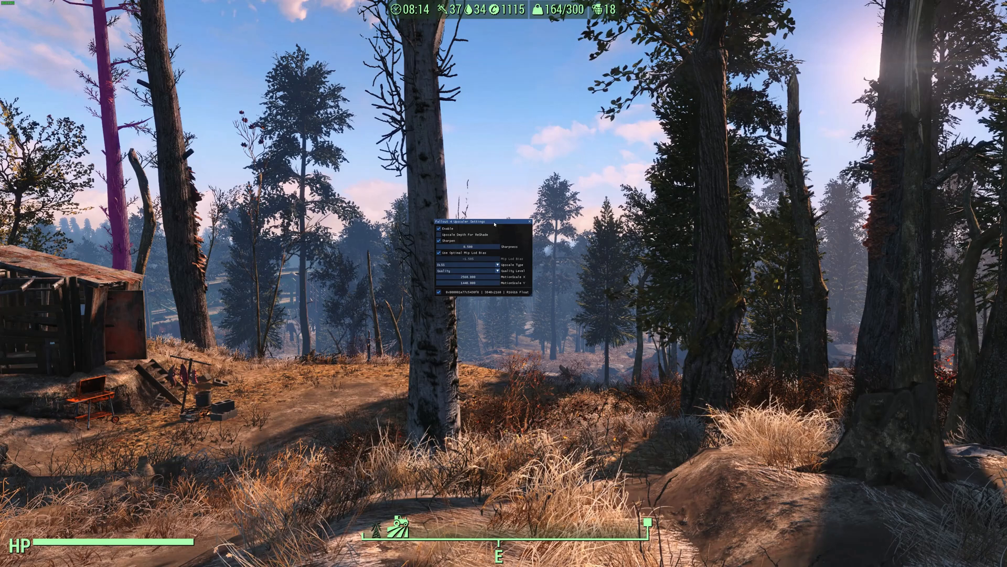
Move the Upscaler settings overlay to the upper left of the screen.
{"action": "left_click_drag", "start_coordinate": [481, 221], "coordinate": [231, 158]}
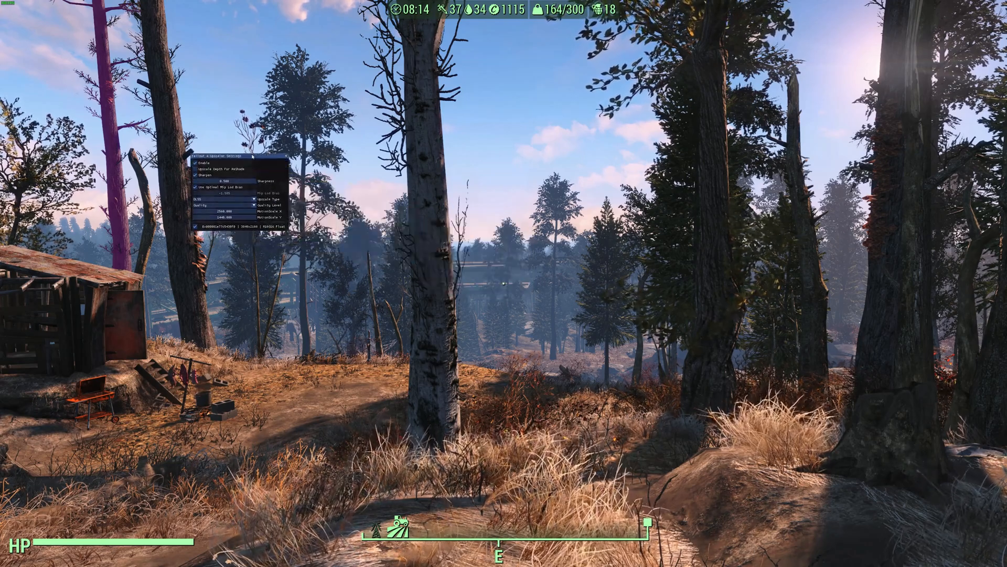